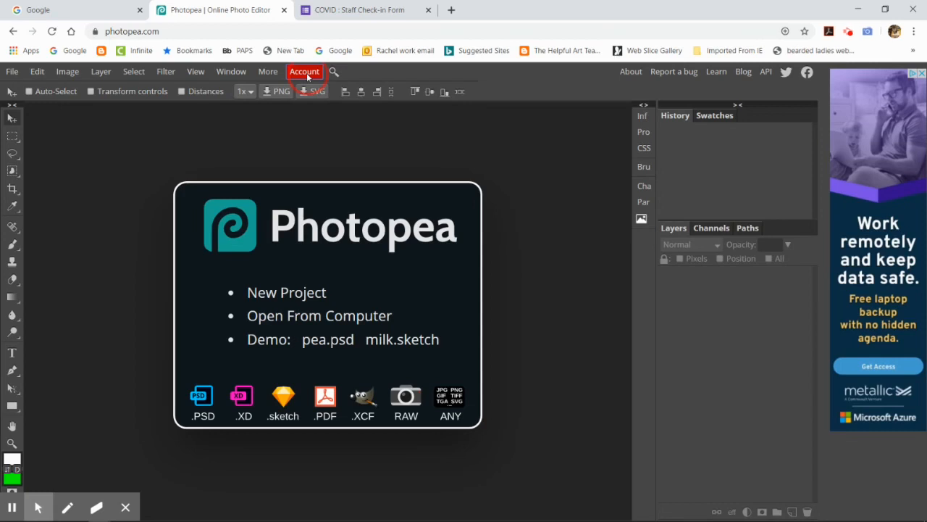
Open the Account window to view login and free versus premium plans
{"action": "left_click", "coordinate": [304, 71]}
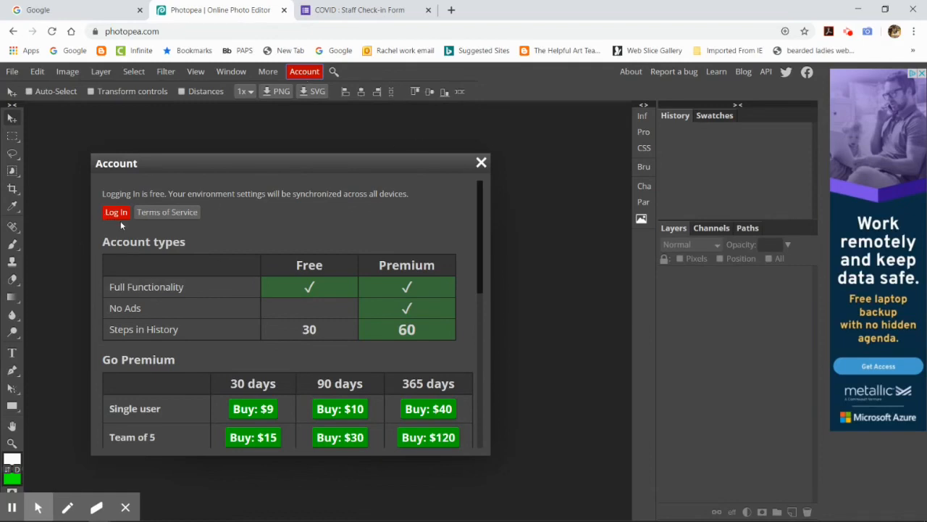
Start logging in and choose Google as the login provider
{"action": "left_click", "coordinate": [116, 211]}
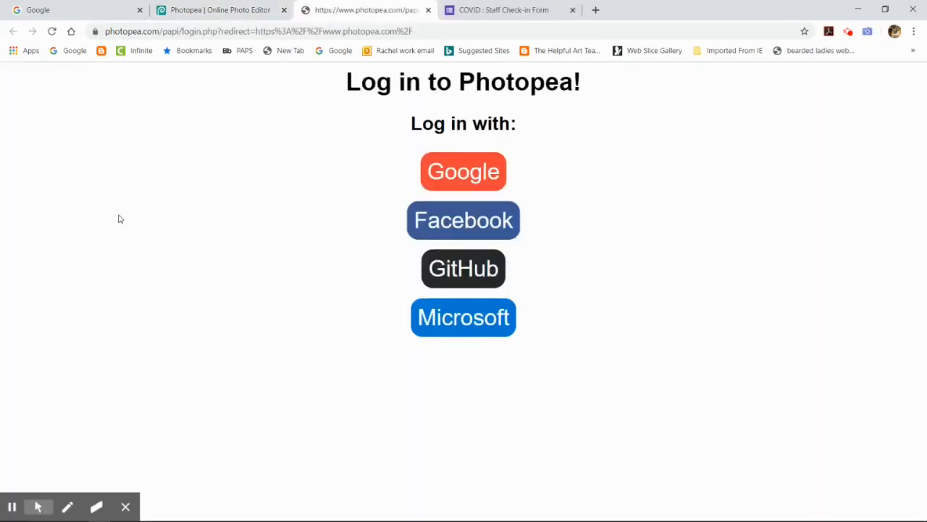
{"action": "mouse_move", "coordinate": [406, 153]}
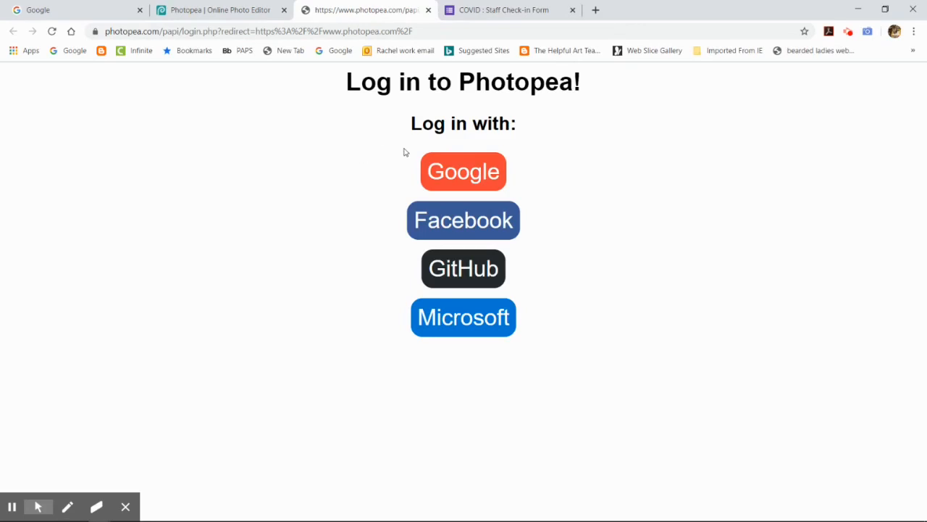
{"action": "mouse_move", "coordinate": [406, 184]}
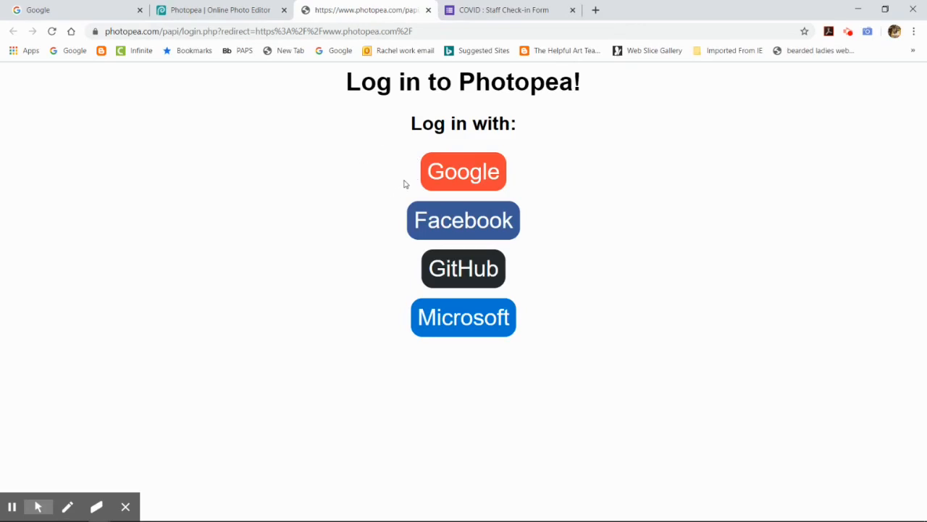
{"action": "mouse_move", "coordinate": [463, 172]}
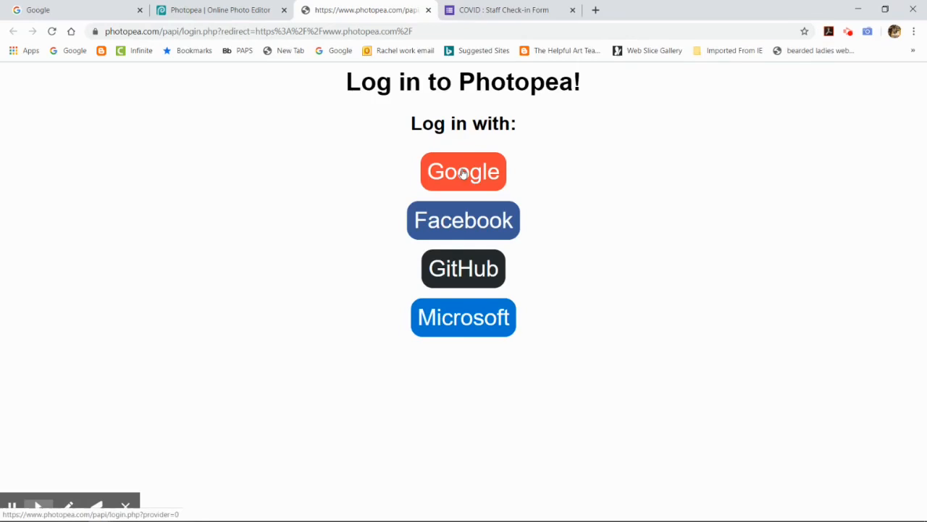
{"action": "left_click", "coordinate": [463, 171]}
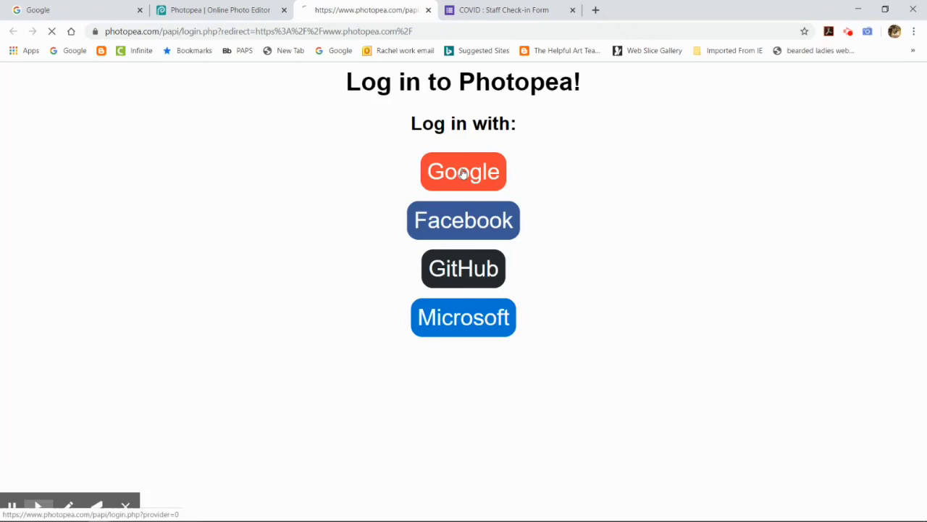
{"action": "left_click", "coordinate": [463, 172]}
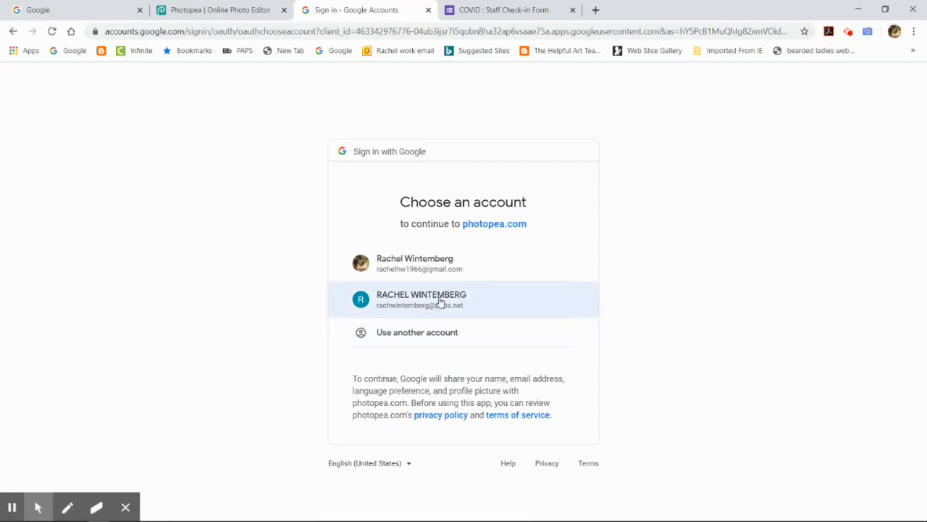
Pick the second Google account and return to the Photopea editor
{"action": "left_click", "coordinate": [440, 299]}
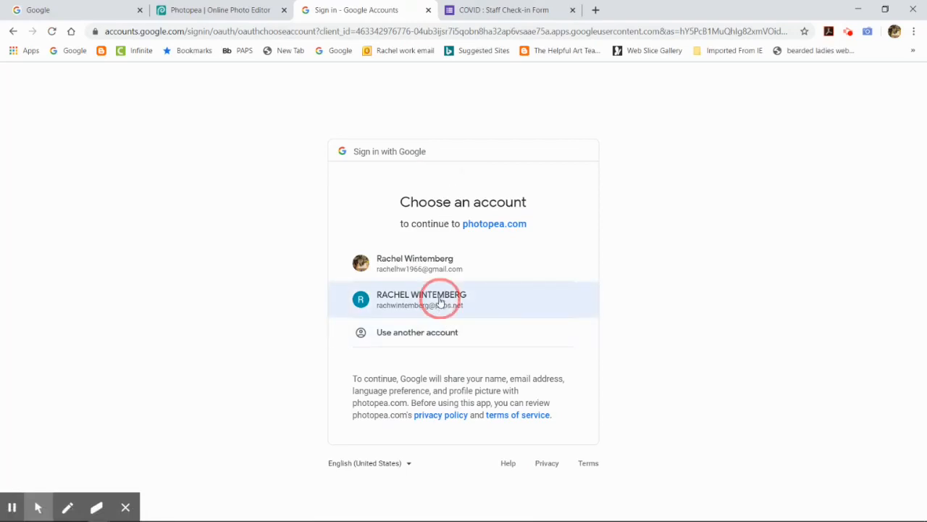
{"action": "left_click", "coordinate": [439, 299]}
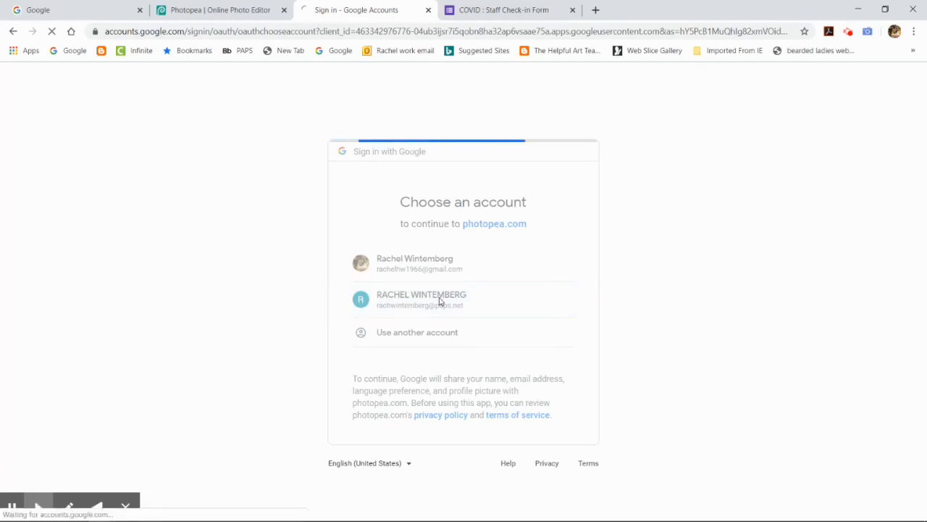
{"action": "left_click", "coordinate": [421, 299]}
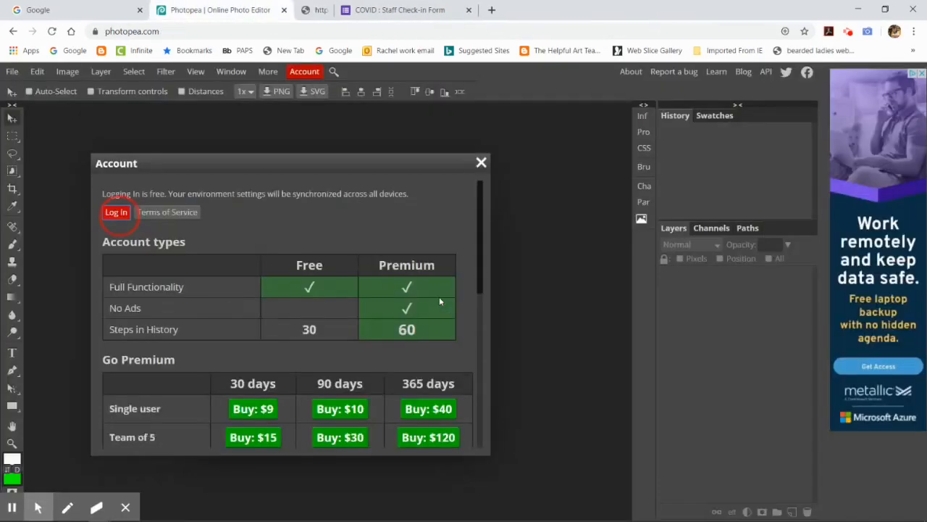
Refresh the login, browse the Account window, then close it
{"action": "left_click", "coordinate": [116, 211]}
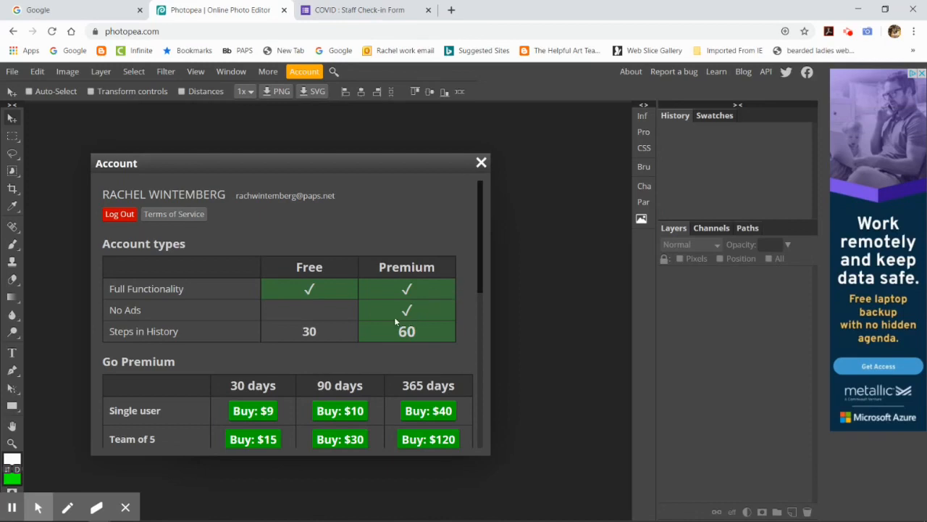
{"action": "scroll", "scroll_direction": "down", "scroll_amount": 3}
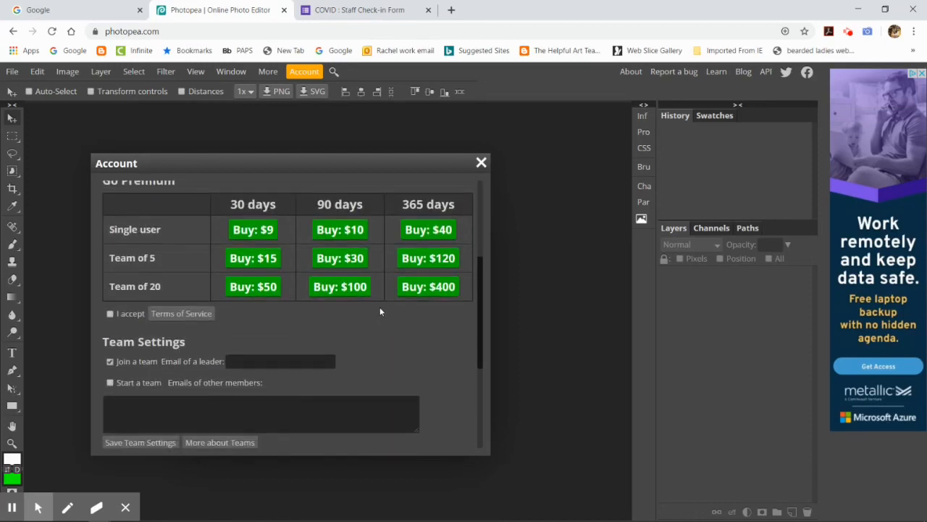
{"action": "scroll", "scroll_direction": "down", "scroll_amount": 3}
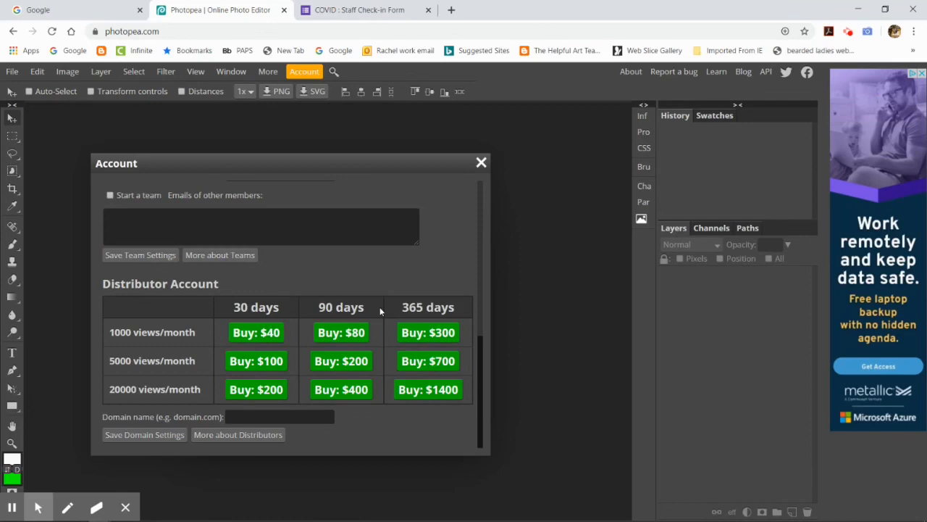
{"action": "mouse_move", "coordinate": [415, 207]}
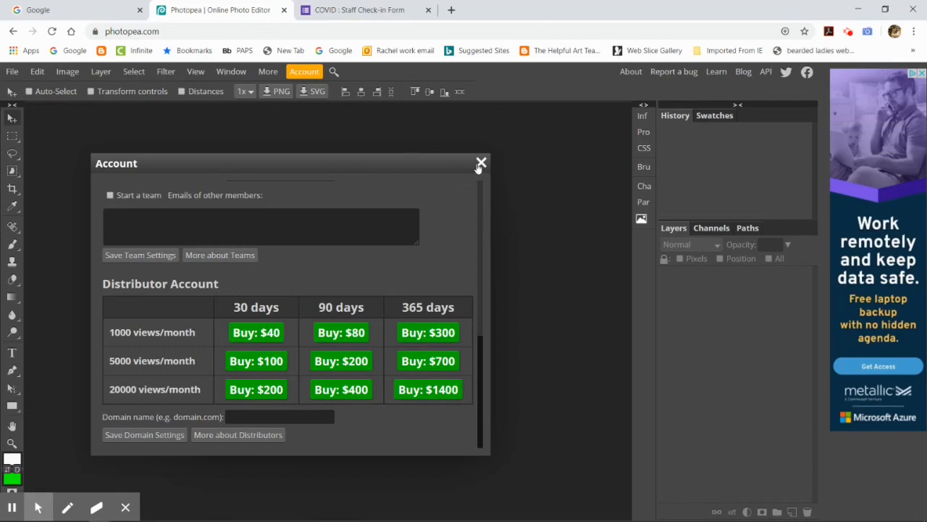
{"action": "left_click", "coordinate": [481, 161]}
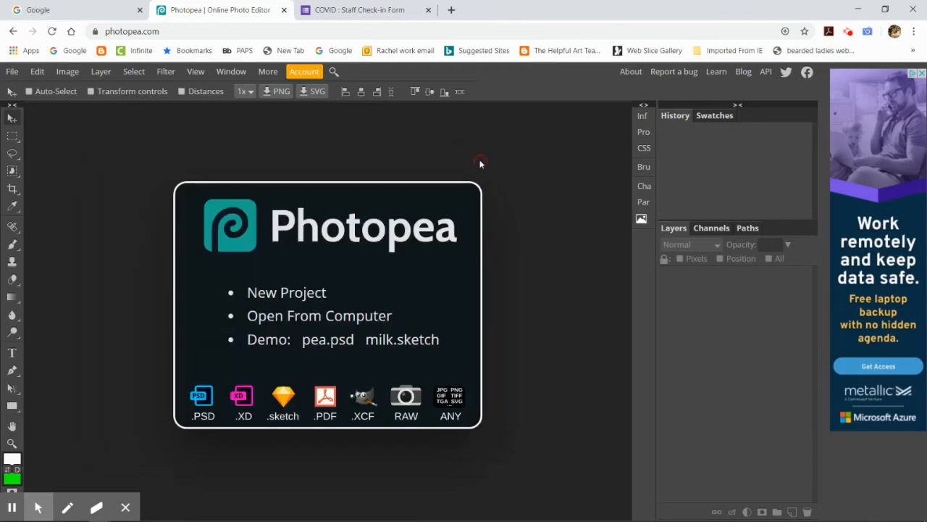
{"action": "mouse_move", "coordinate": [32, 114]}
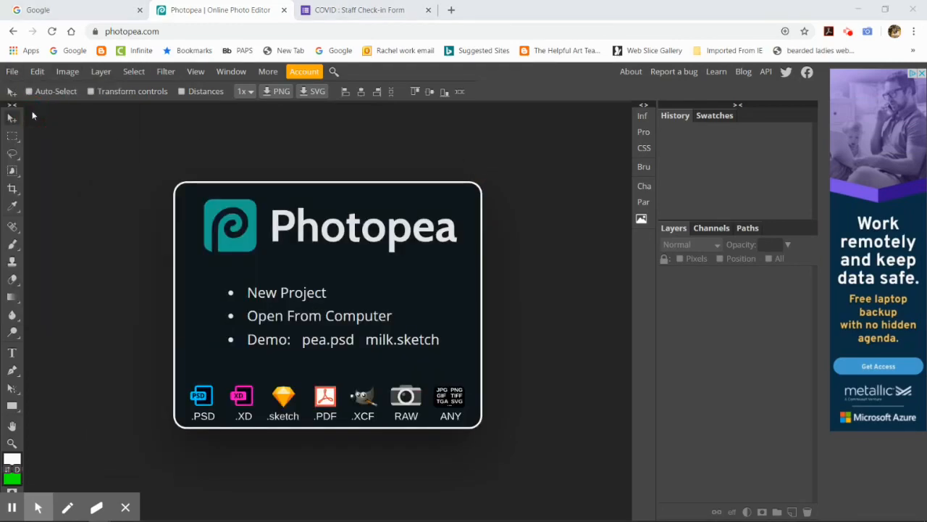
Open the New Project PSD files from Downloads as two documents
{"action": "left_click", "coordinate": [319, 315]}
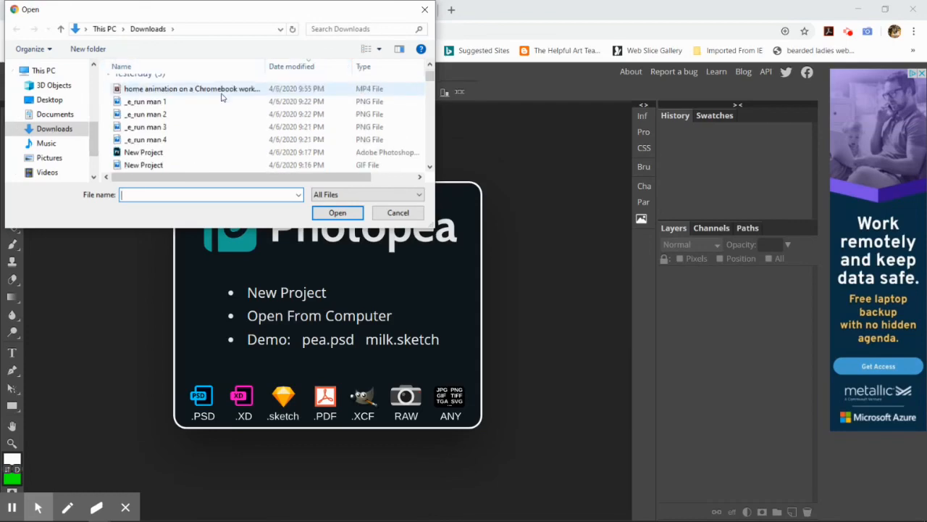
{"action": "left_click", "coordinate": [143, 152]}
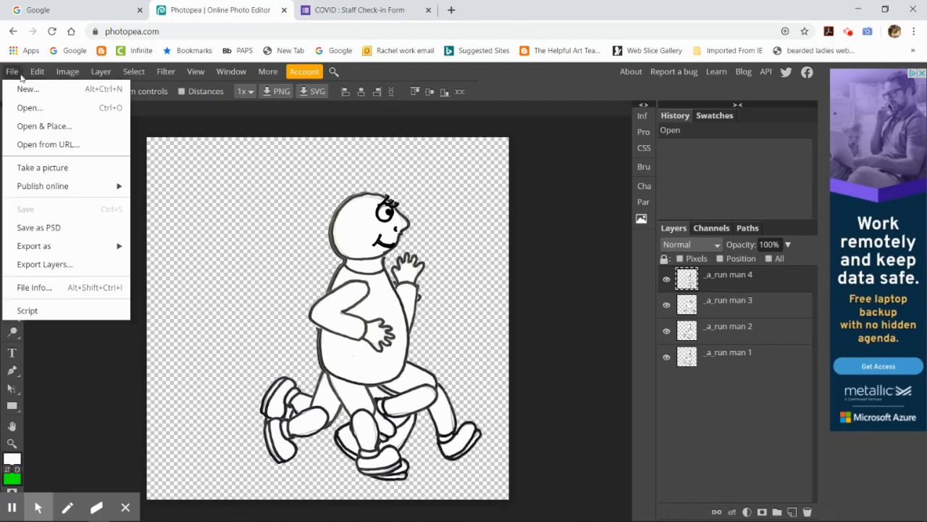
{"action": "left_click", "coordinate": [30, 108]}
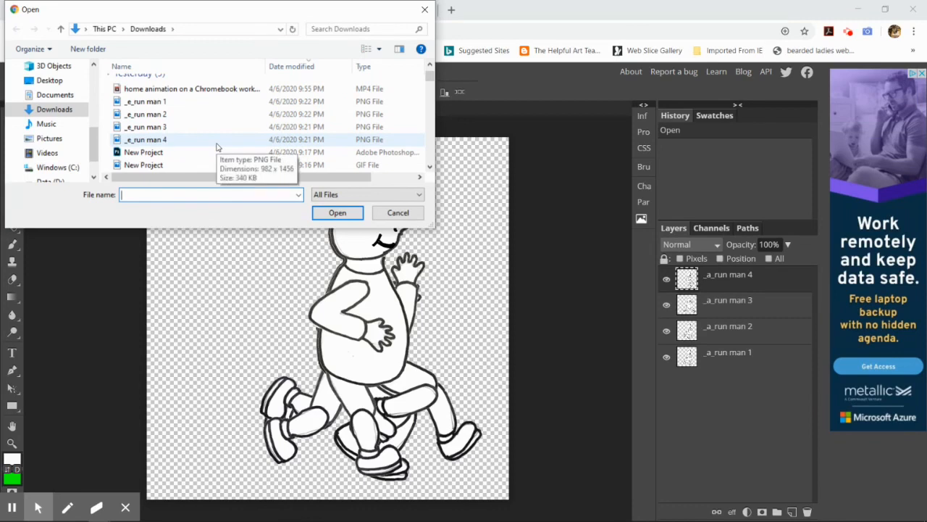
{"action": "scroll", "scroll_direction": "down", "scroll_amount": 3}
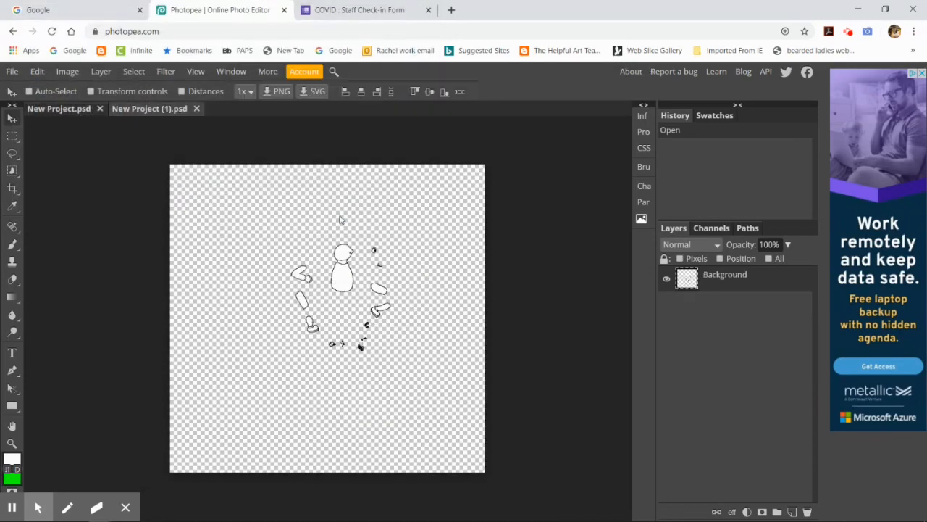
{"action": "mouse_move", "coordinate": [323, 210]}
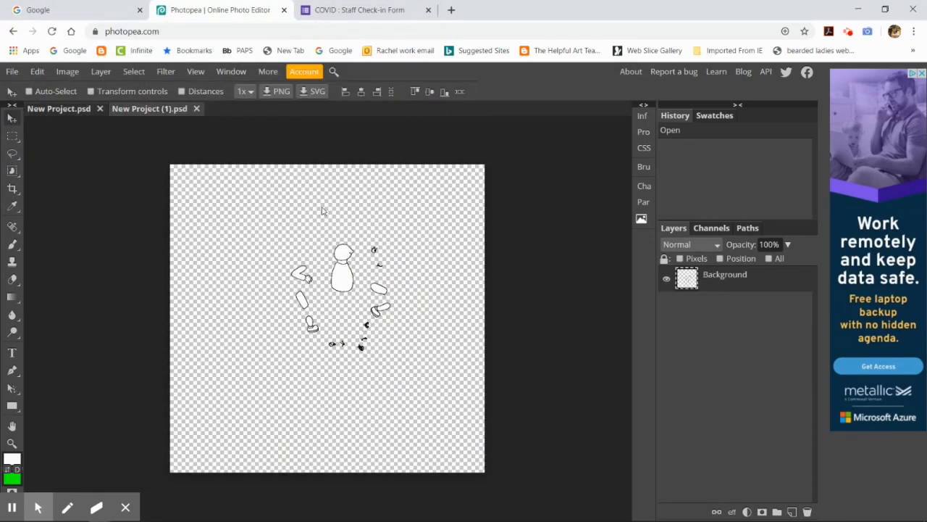
{"action": "mouse_move", "coordinate": [364, 121]}
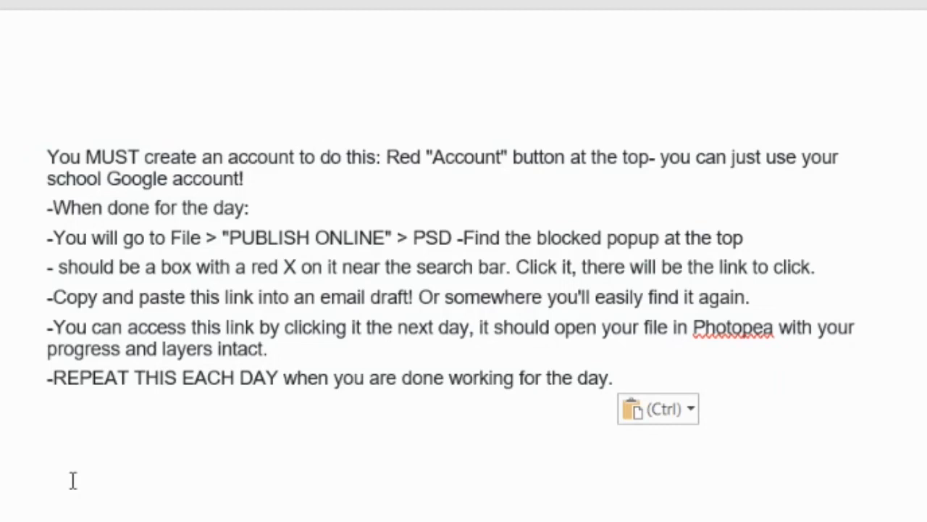
Read the Word publishing instructions, then switch back to Photopea in Chrome
{"action": "left_click", "coordinate": [49, 411]}
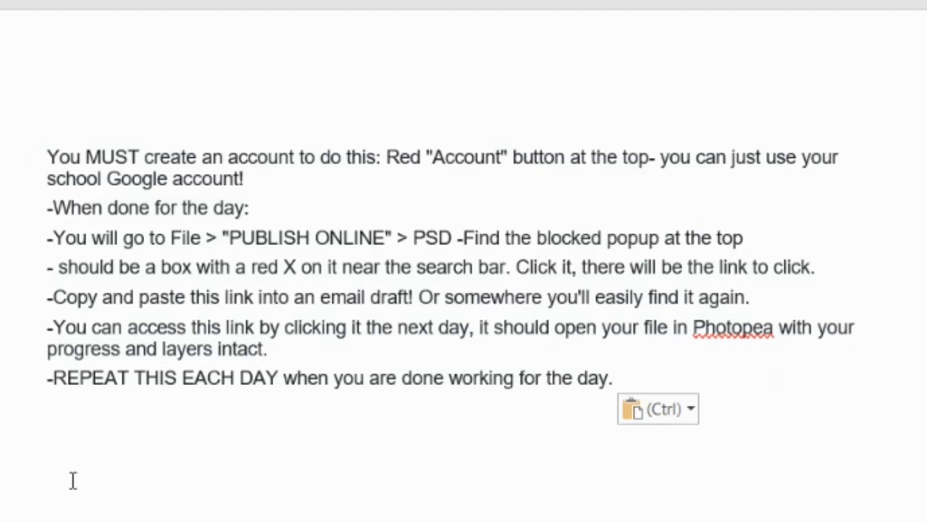
{"action": "left_click", "coordinate": [48, 411]}
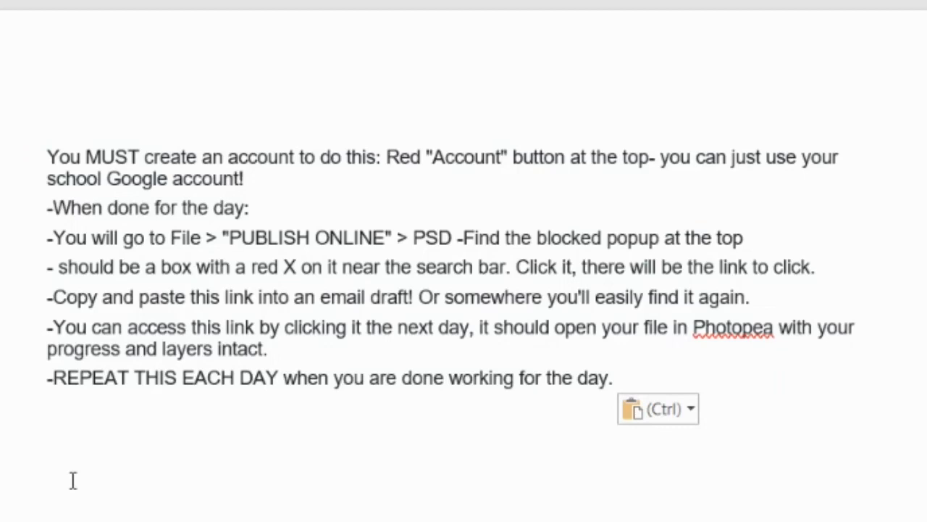
{"action": "left_click", "coordinate": [47, 411]}
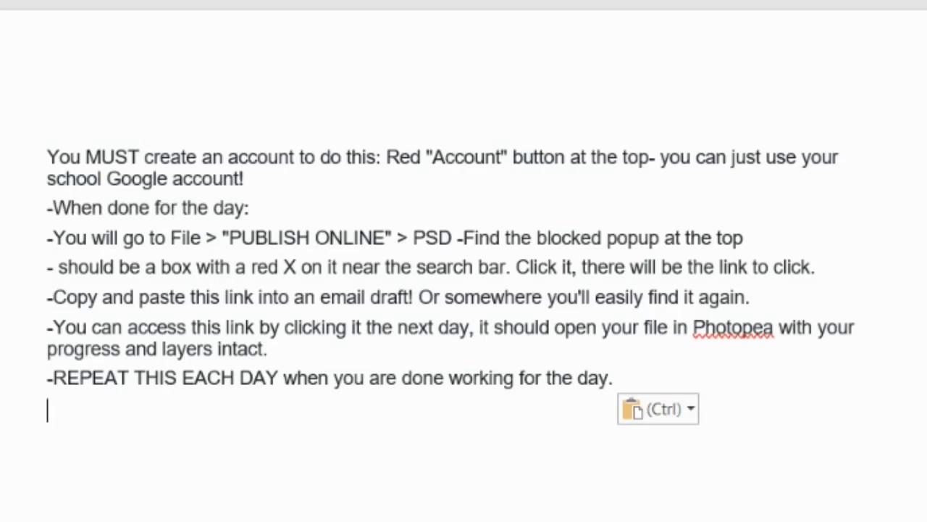
{"action": "left_click", "coordinate": [221, 10]}
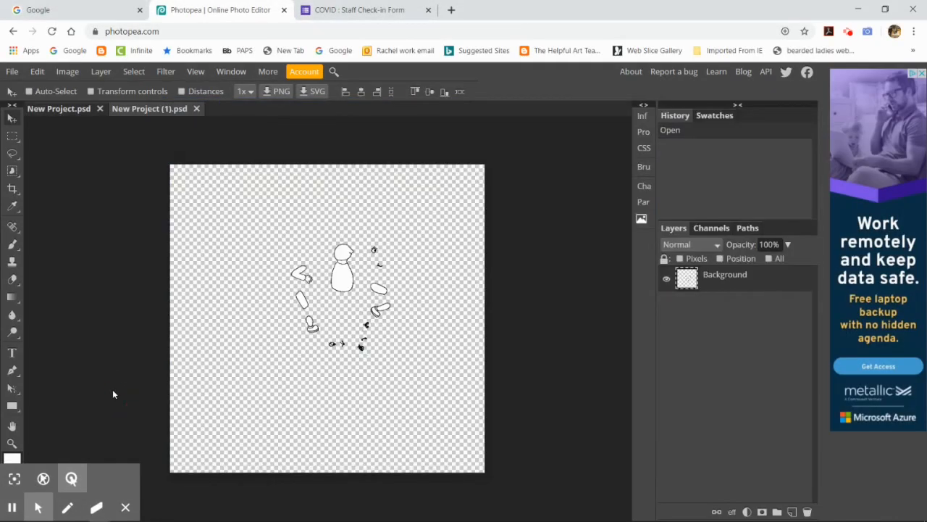
Publish the second project online as PSD, accepting the public URL prompt
{"action": "left_click", "coordinate": [11, 71]}
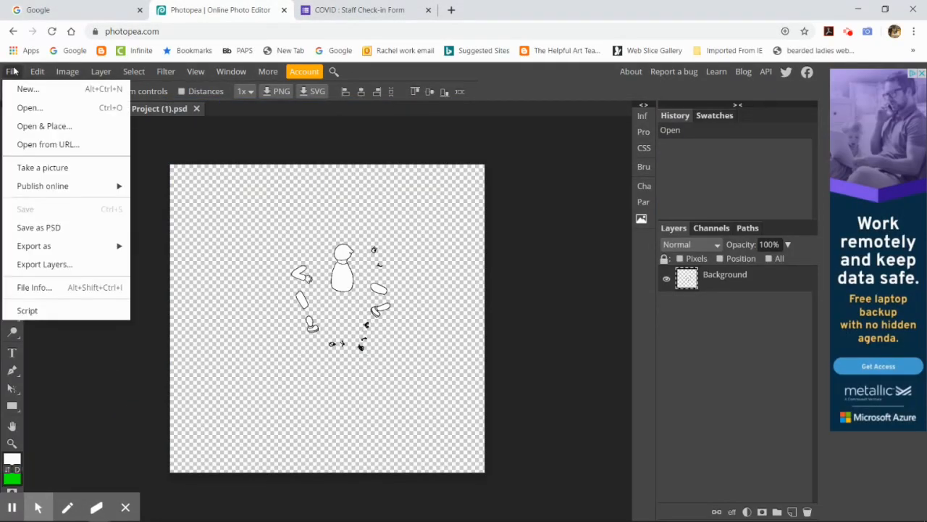
{"action": "mouse_move", "coordinate": [42, 186]}
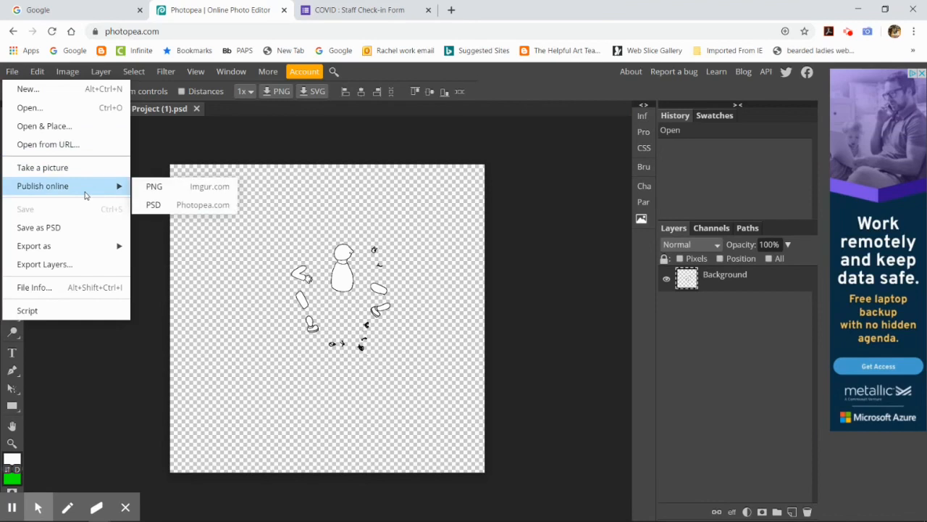
{"action": "mouse_move", "coordinate": [181, 204]}
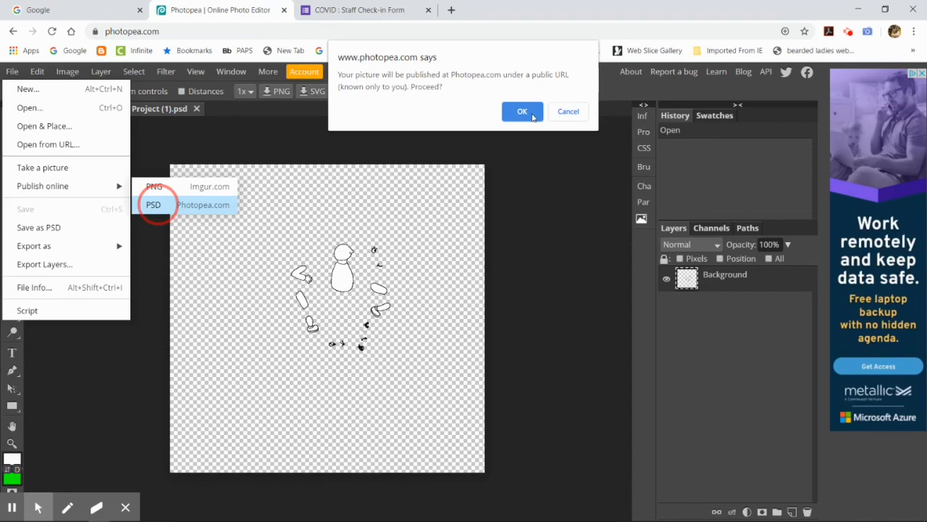
{"action": "left_click", "coordinate": [522, 111]}
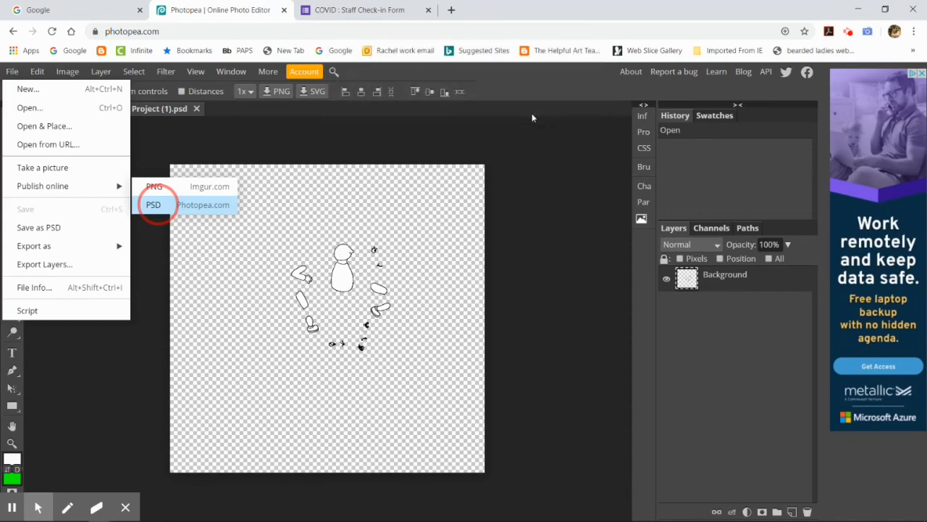
{"action": "left_click", "coordinate": [203, 205]}
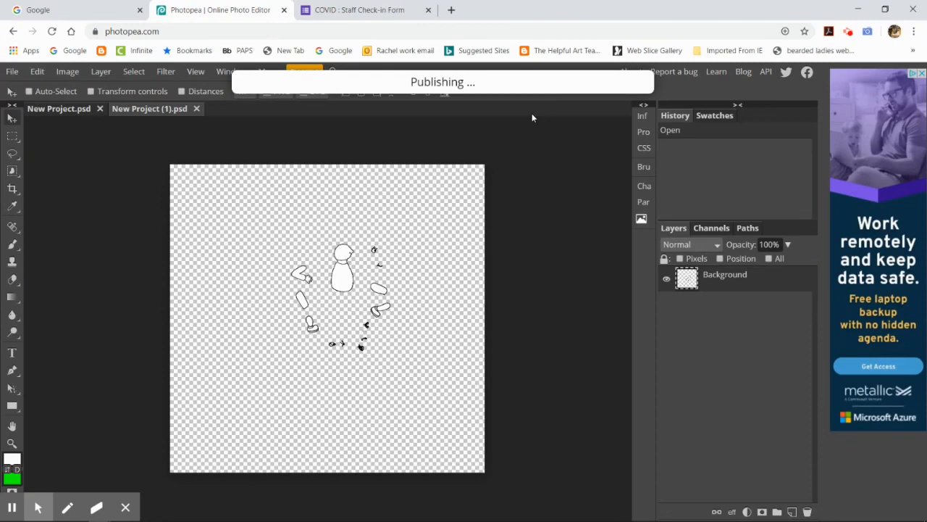
{"action": "mouse_move", "coordinate": [531, 118]}
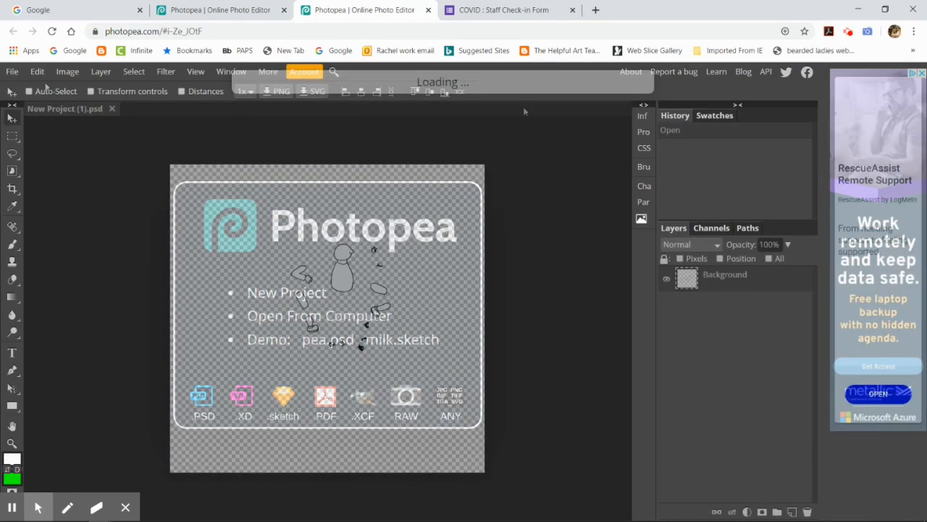
Republish the reopened project online as PSD and confirm the public URL
{"action": "left_click", "coordinate": [12, 71]}
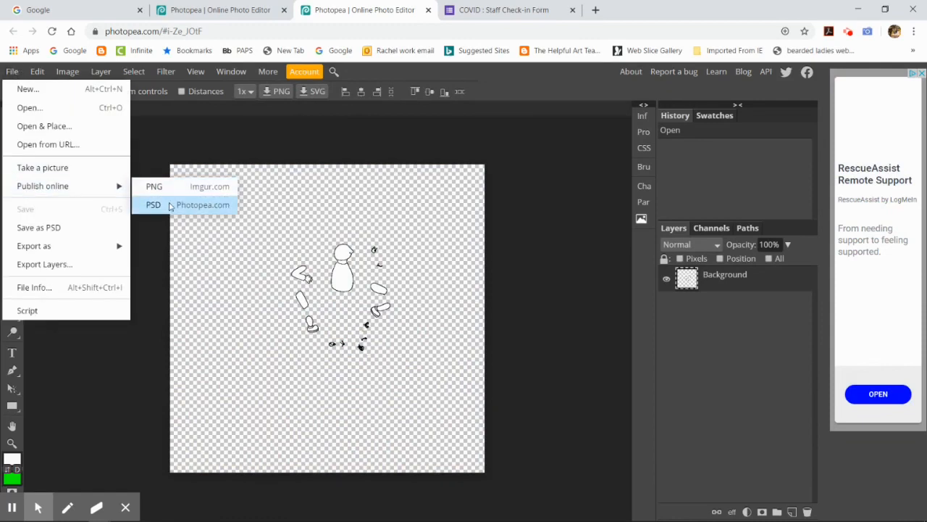
{"action": "left_click", "coordinate": [203, 204]}
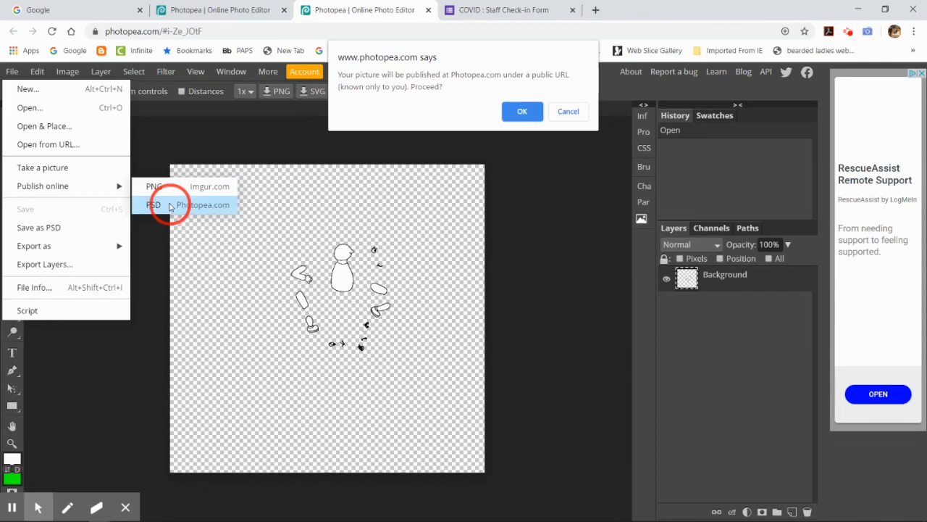
{"action": "mouse_move", "coordinate": [323, 135]}
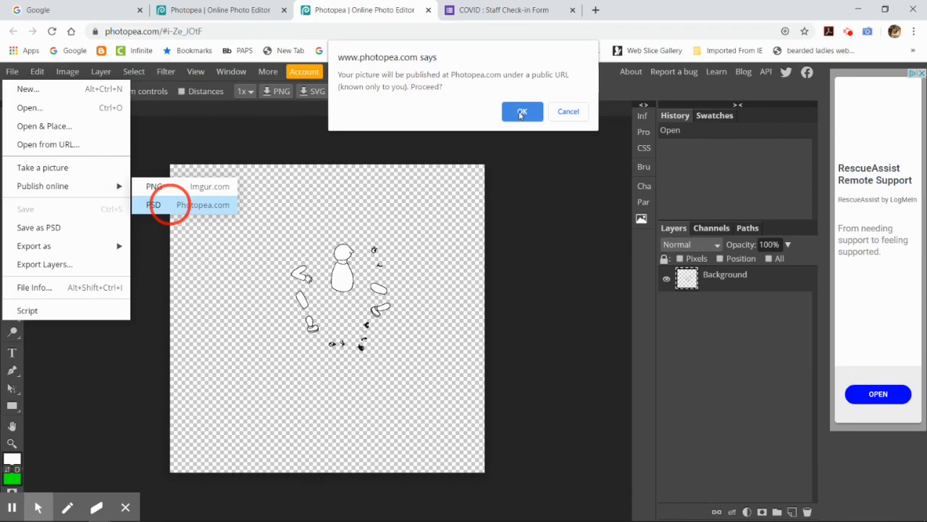
{"action": "left_click", "coordinate": [522, 111]}
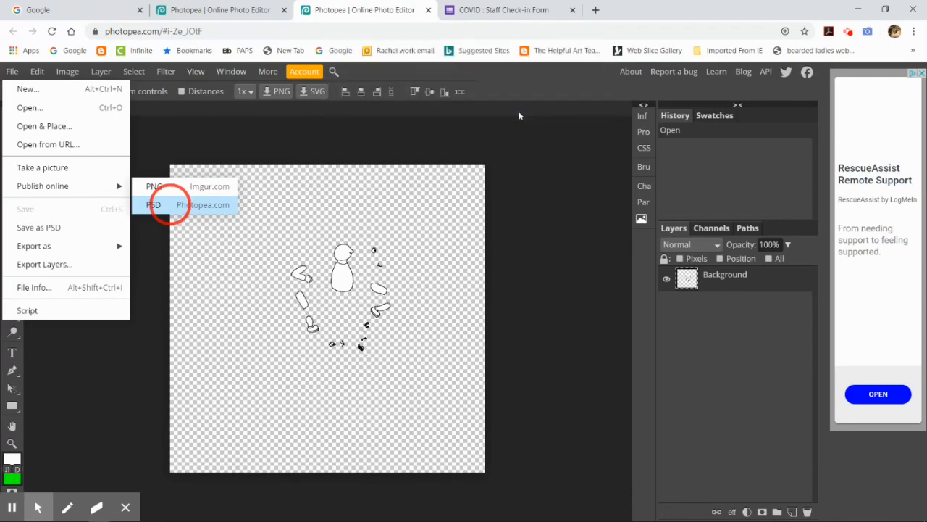
{"action": "left_click", "coordinate": [203, 204]}
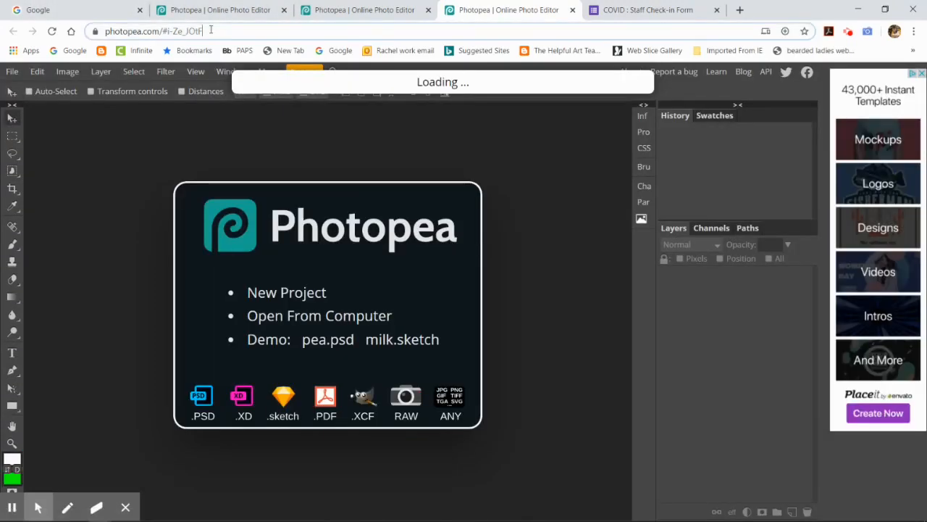
Select the project's photopea.com address and right-click it for copy options
{"action": "left_click", "coordinate": [153, 32]}
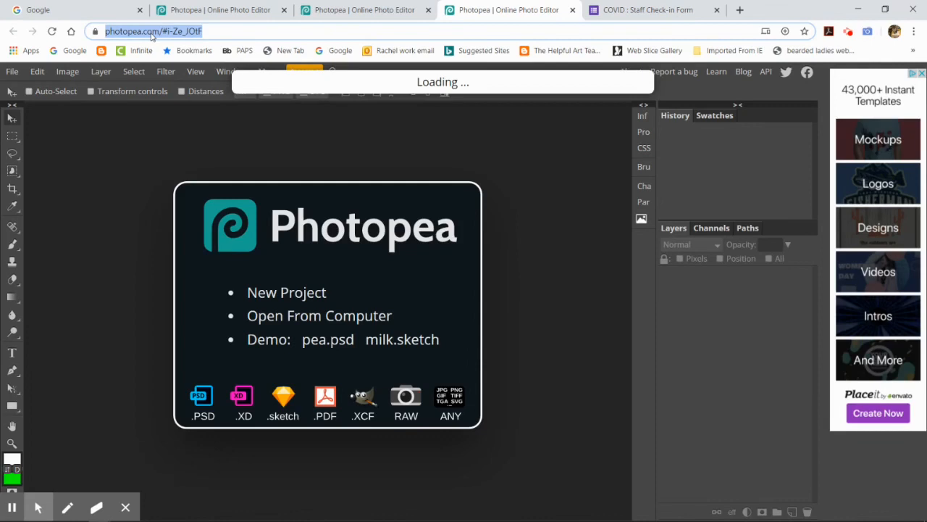
{"action": "right_click", "coordinate": [153, 31]}
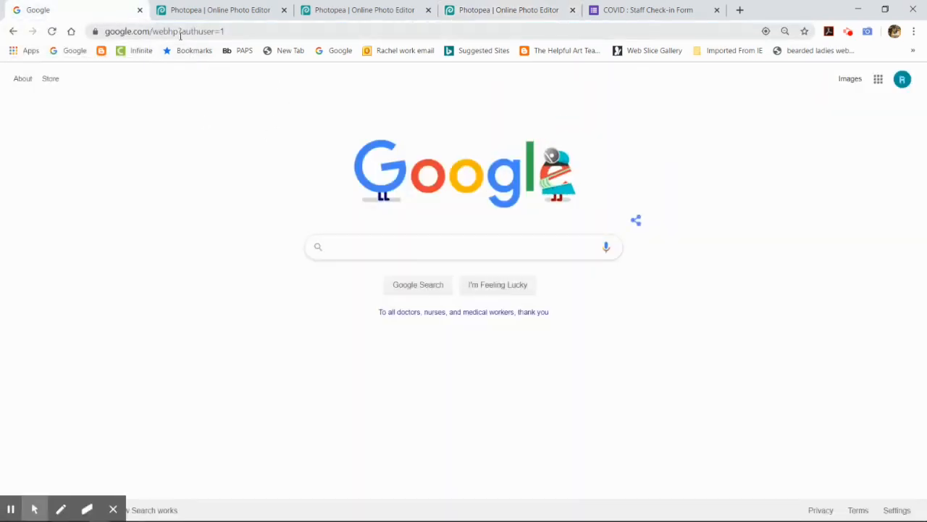
Paste the copied photopea.com link into the address bar and load it
{"action": "right_click", "coordinate": [163, 31]}
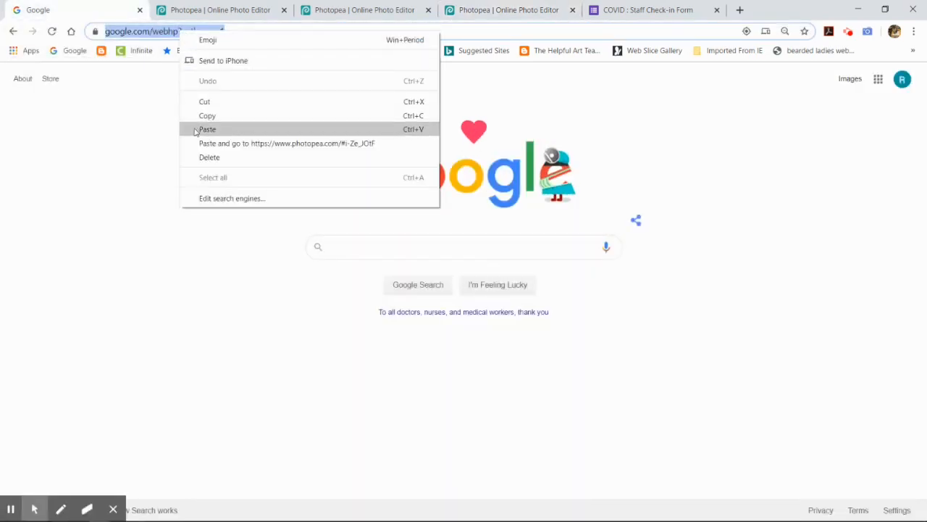
{"action": "left_click", "coordinate": [207, 129]}
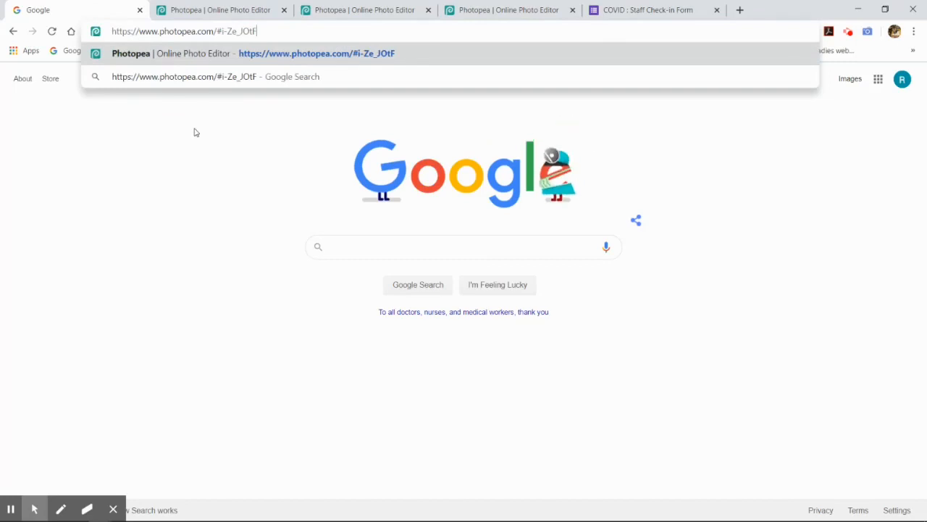
{"action": "key", "text": "Enter"}
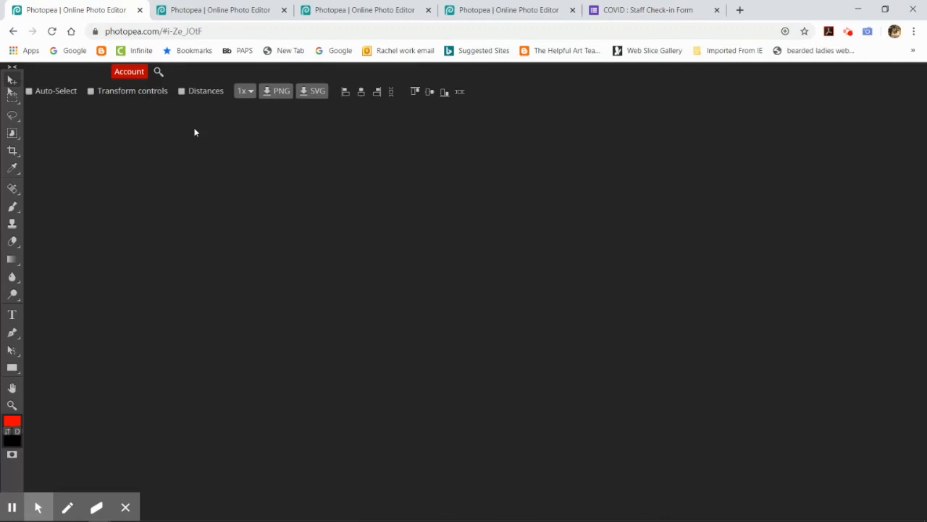